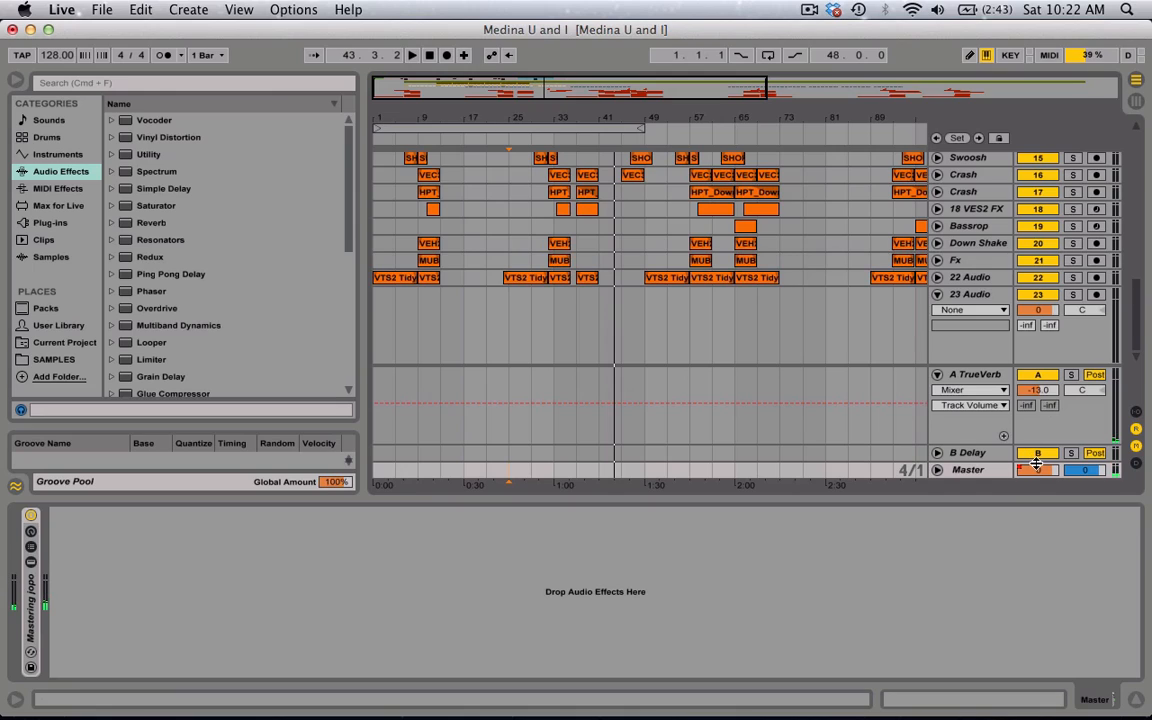
Show the 22 Audio track's stereo imager, compressor and low-cut EQ Eight chain.
{"action": "left_click", "coordinate": [1036, 470]}
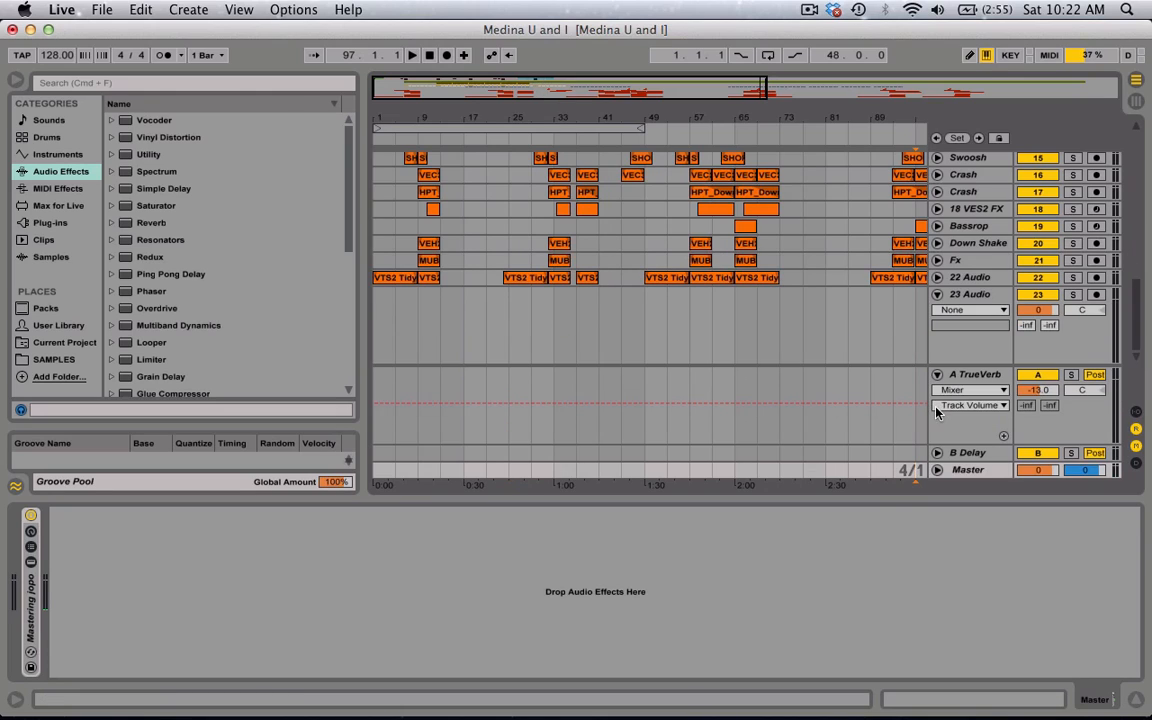
{"action": "left_click", "coordinate": [540, 276]}
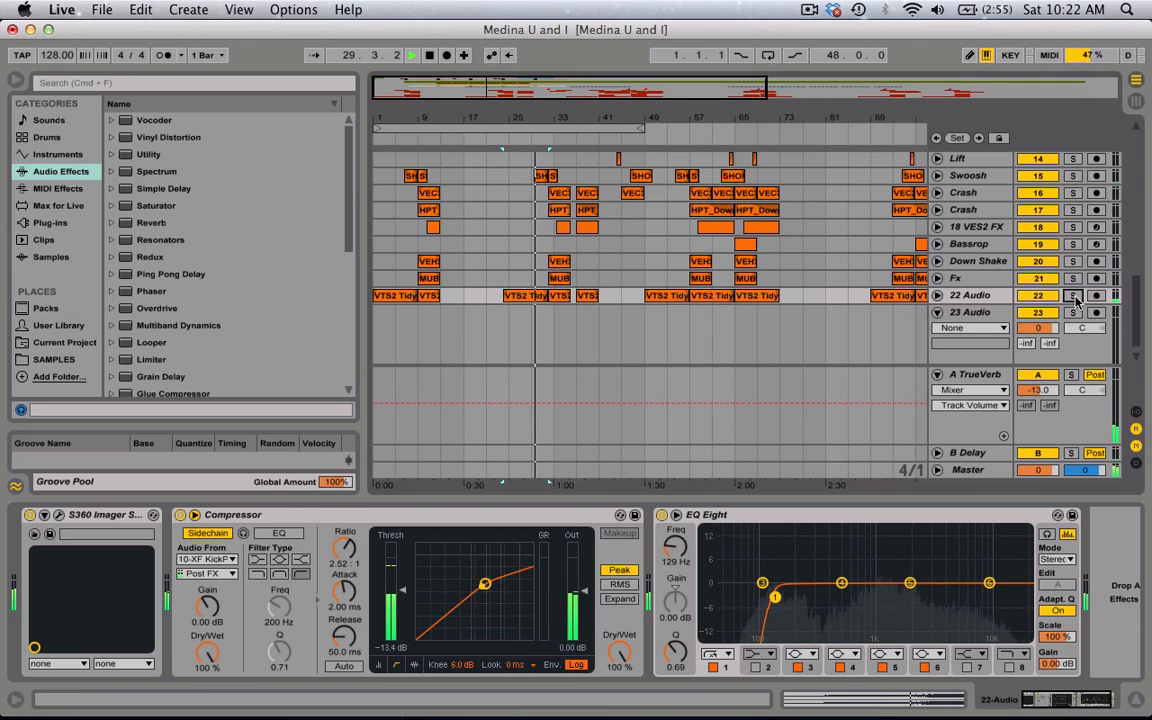
Show the Swoosh track's sweep clips and its EQ Eight cutting lows and highs.
{"action": "left_click", "coordinate": [1072, 176]}
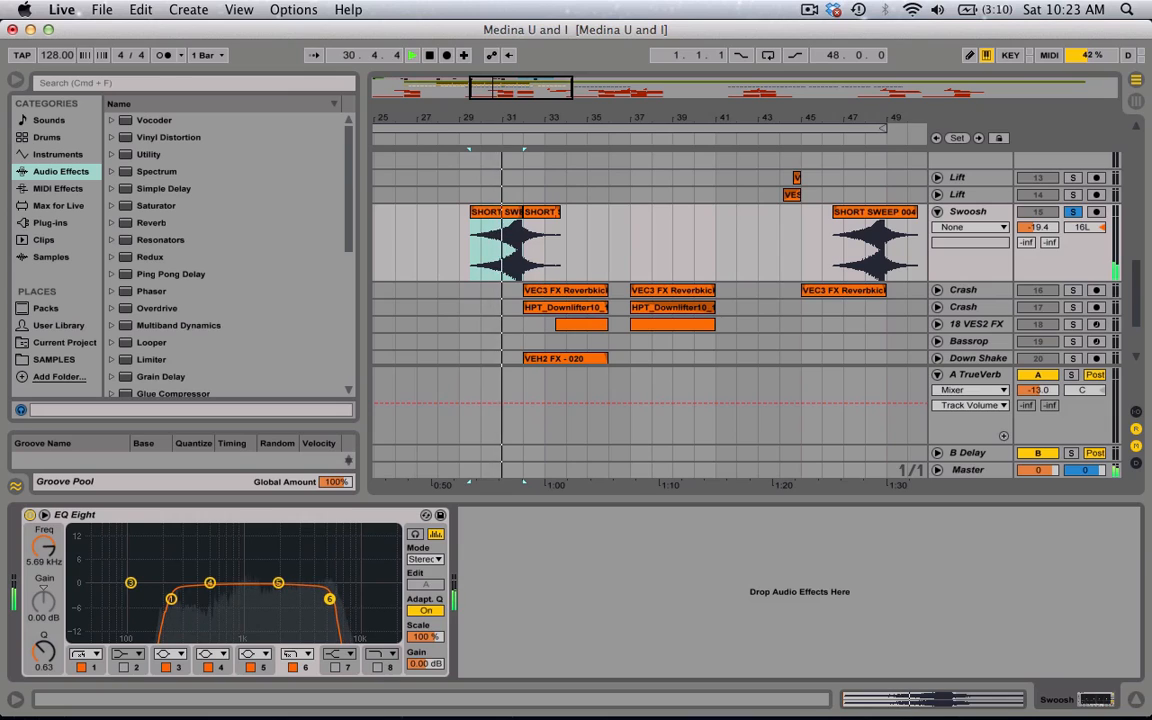
Select the first Crash track to show its compressor and low-cut EQ Eight.
{"action": "left_click_drag", "start_coordinate": [278, 584], "coordinate": [296, 590]}
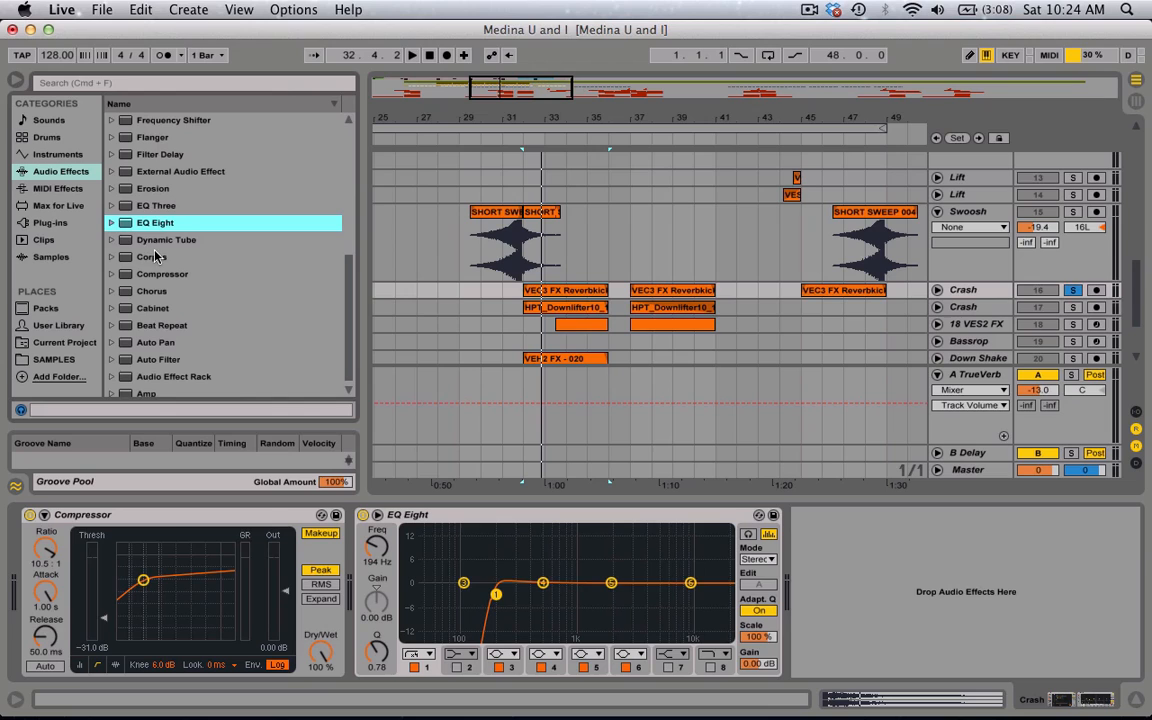
Add EQ Three to the first Crash track, then show the second Crash track's compressor–EQ Eight–compressor chain.
{"action": "left_click", "coordinate": [156, 204]}
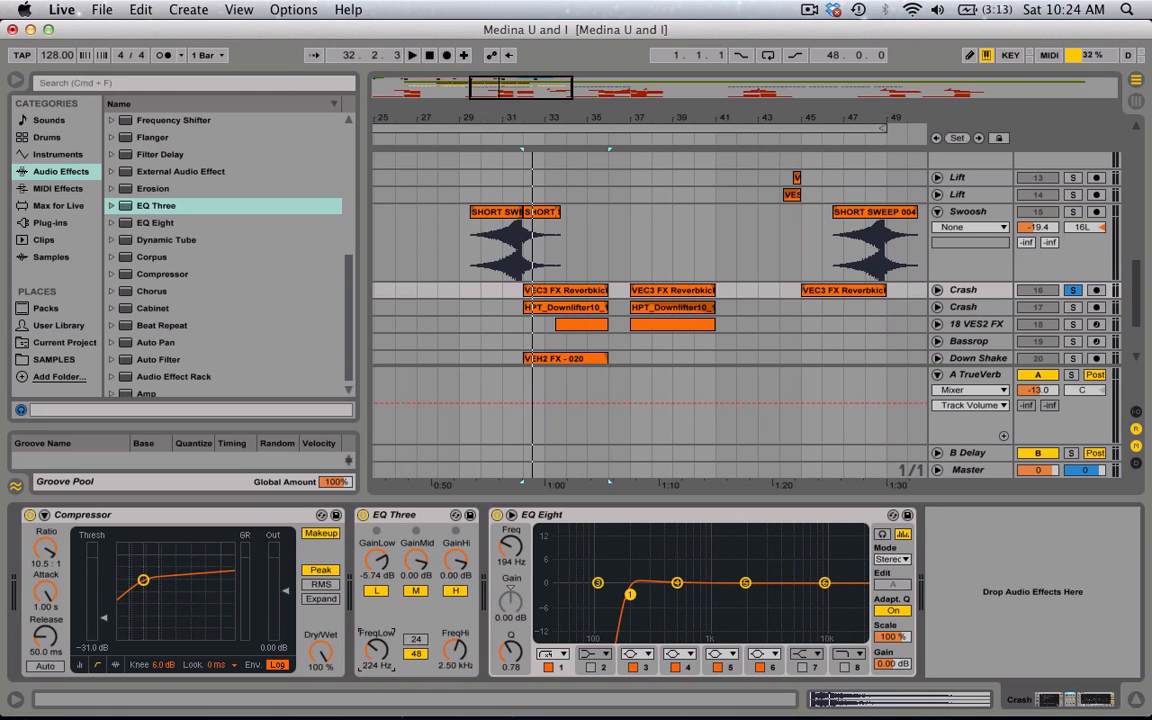
{"action": "left_click", "coordinate": [412, 56]}
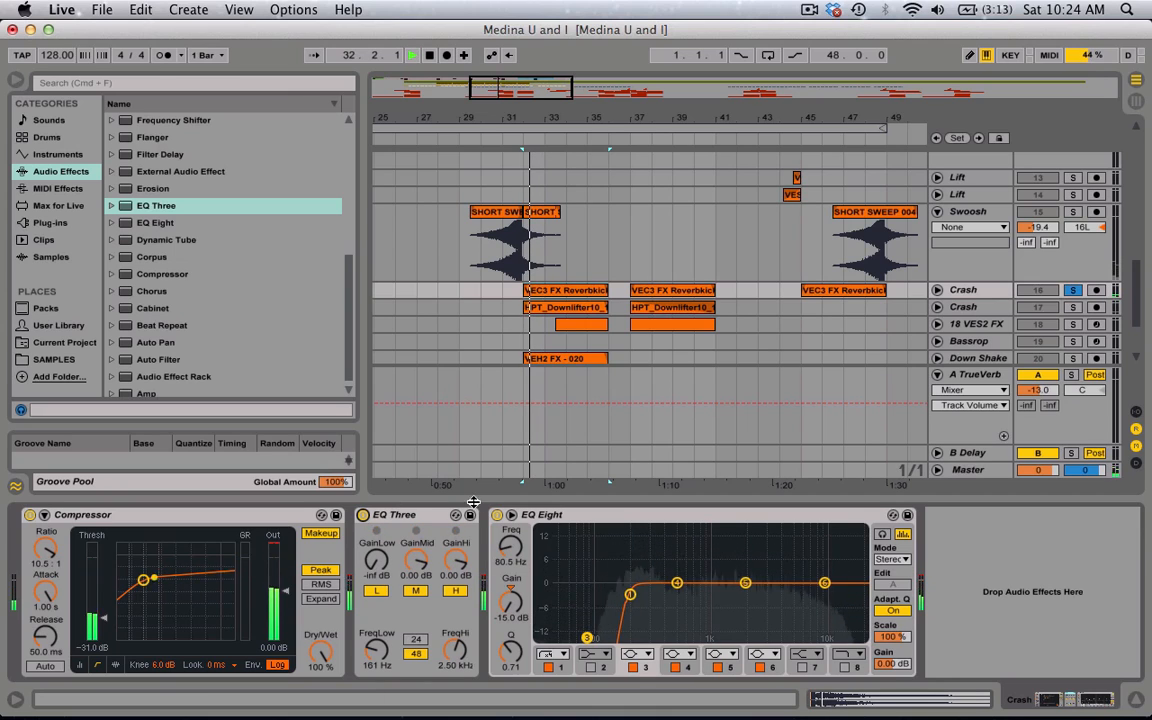
{"action": "left_click", "coordinate": [498, 516]}
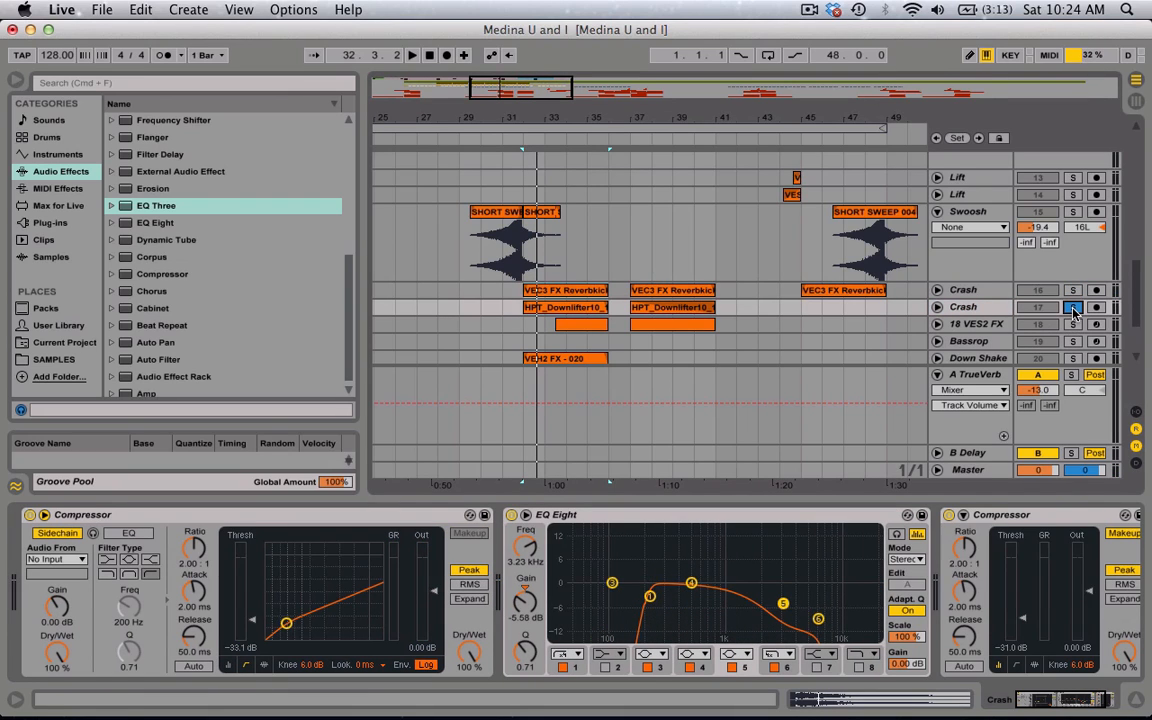
Reshape the second Crash track's EQ Eight high-end rolloff.
{"action": "left_click", "coordinate": [412, 56]}
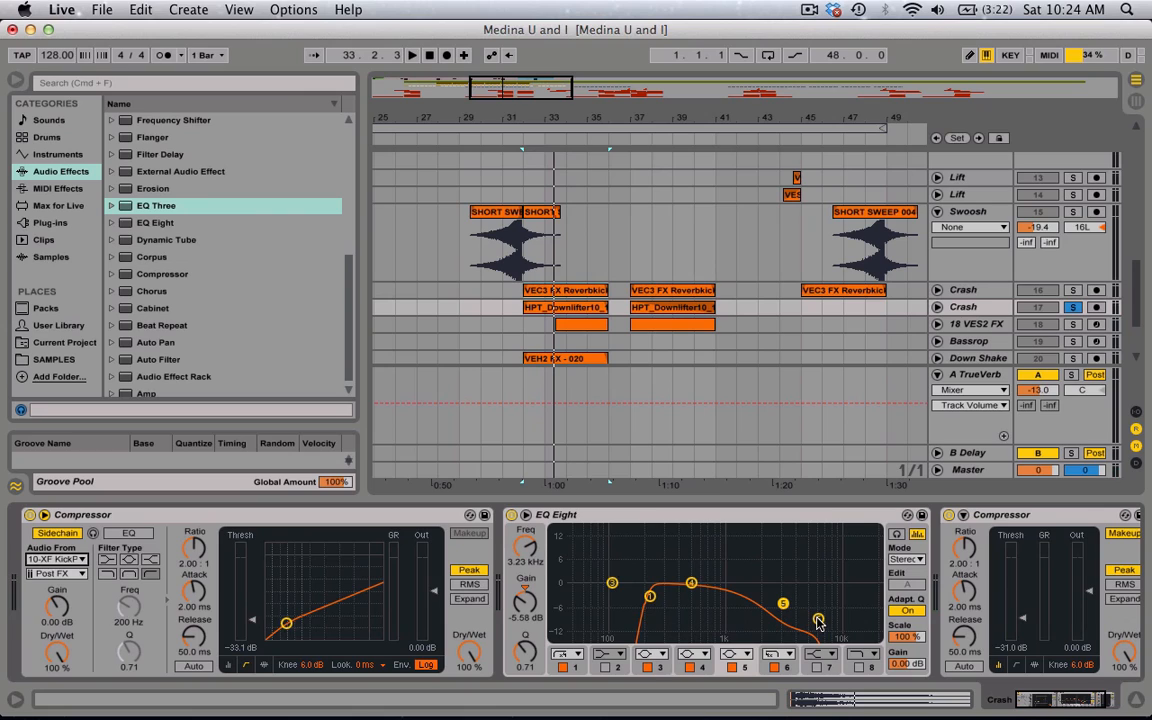
{"action": "left_click", "coordinate": [412, 56]}
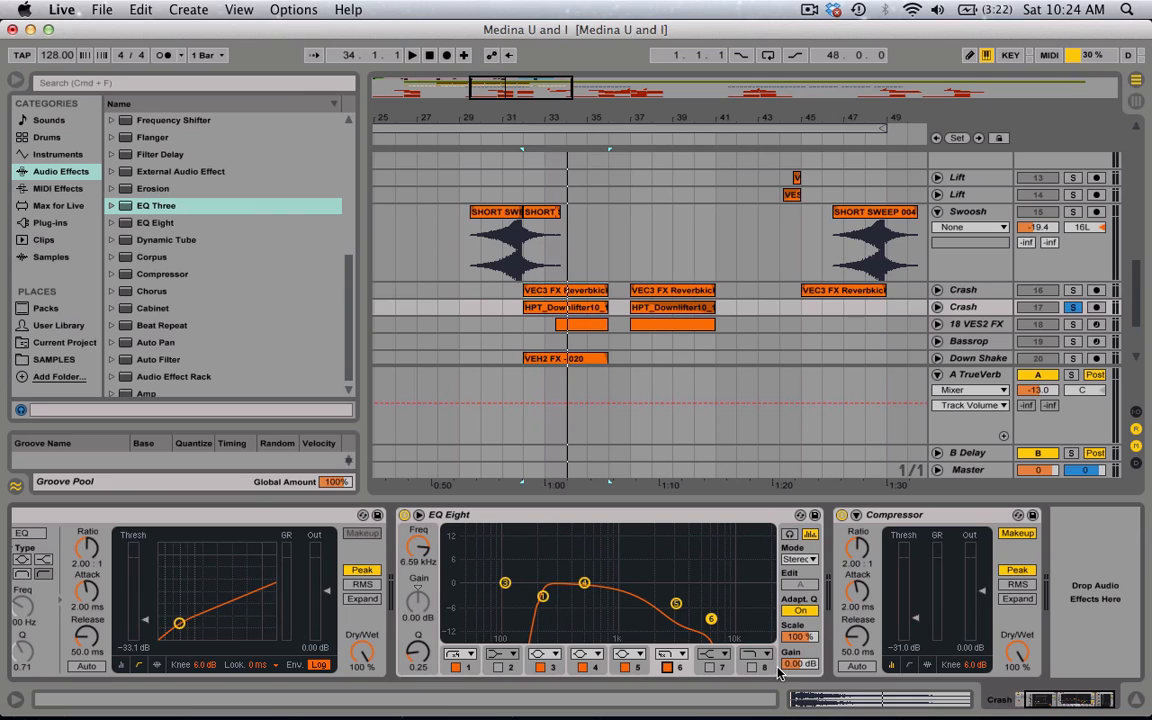
{"action": "mouse_move", "coordinate": [976, 578]}
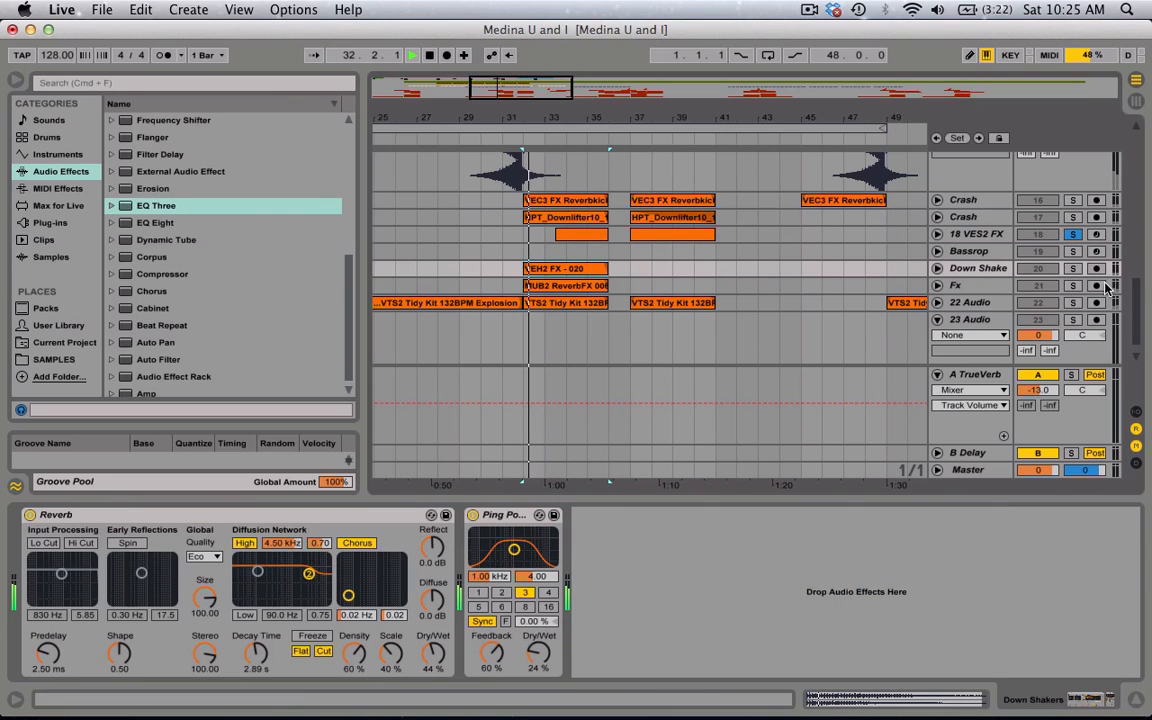
Show the Fx track's sidechain compressor and EQ Eight cutting lows with a midrange dip.
{"action": "left_click", "coordinate": [1072, 268]}
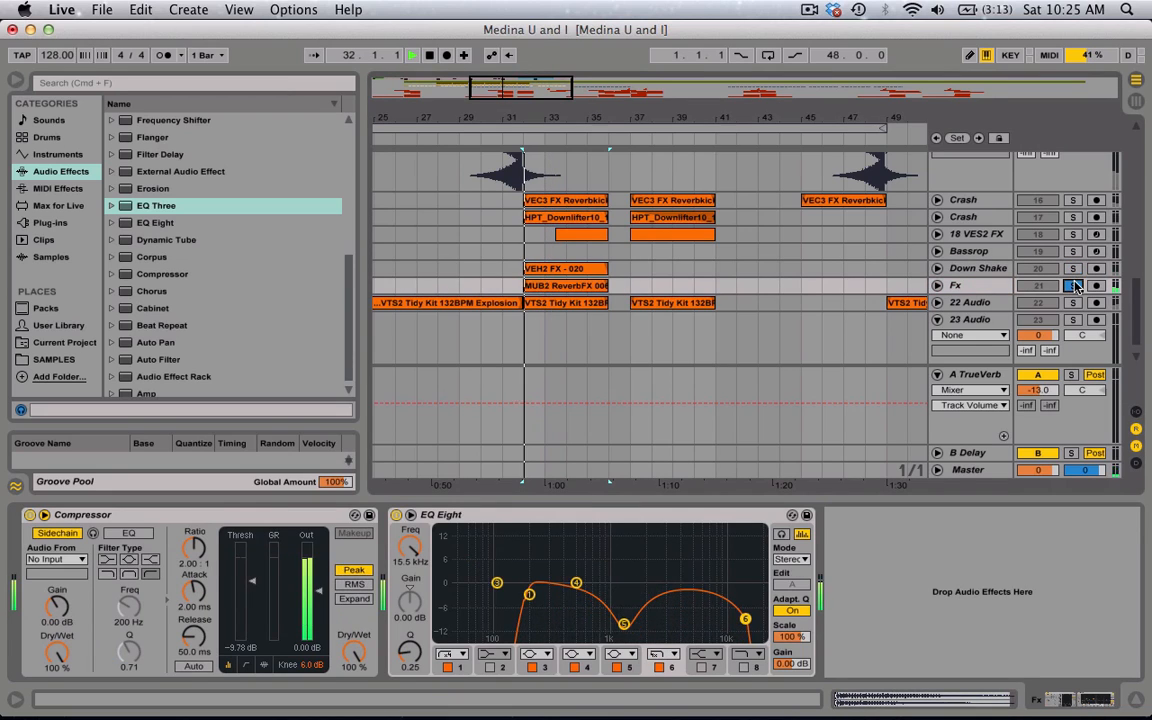
Return to the 22 Audio track's S360 Imager, Compressor and EQ Eight chain.
{"action": "left_click", "coordinate": [56, 560]}
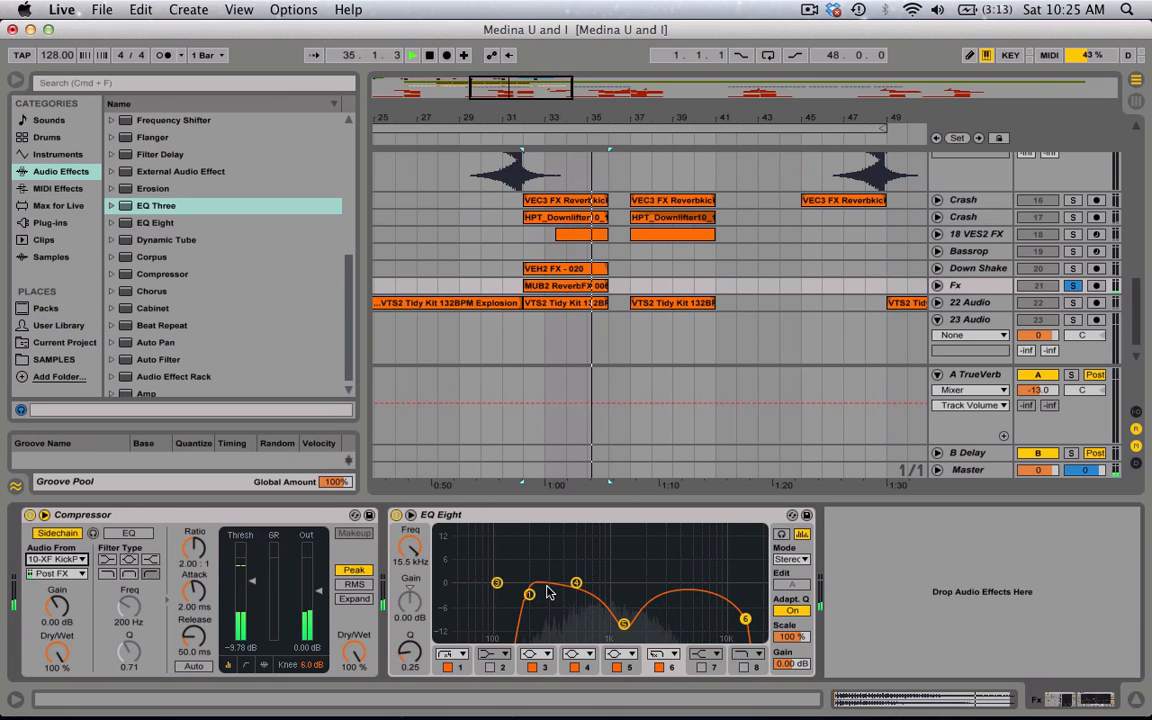
{"action": "left_click", "coordinate": [560, 284]}
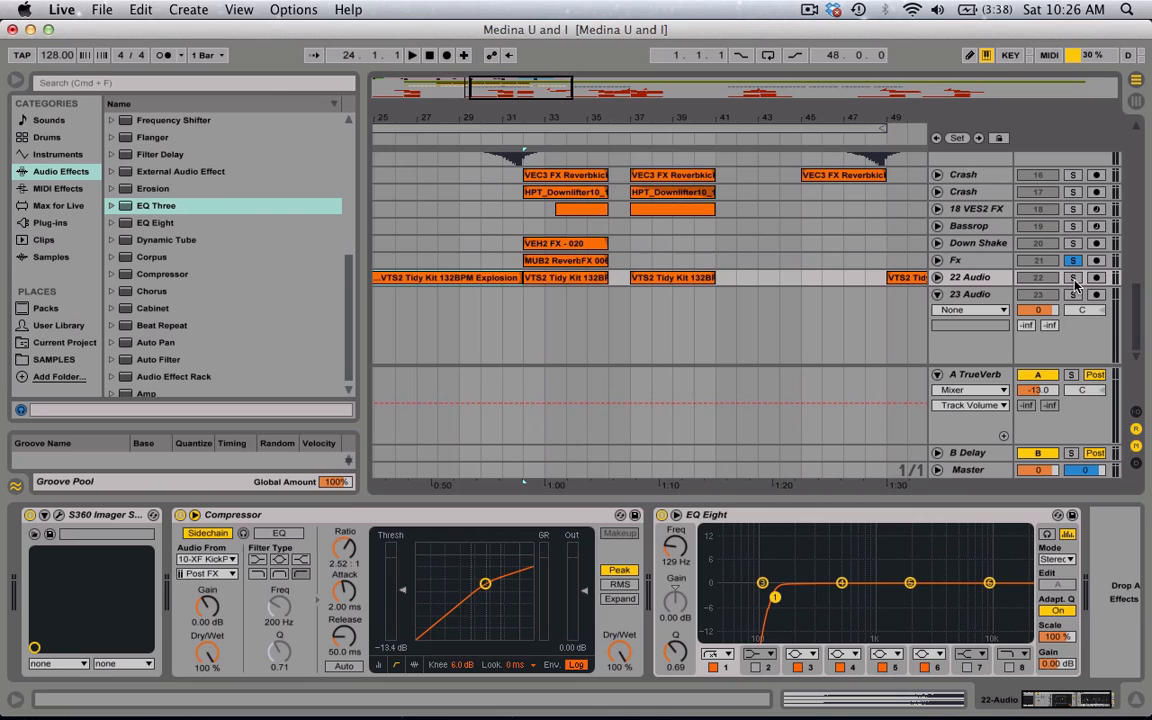
Unfold the 22 Audio track to reveal its explosion clip waveform and automation chooser.
{"action": "left_click", "coordinate": [1072, 276]}
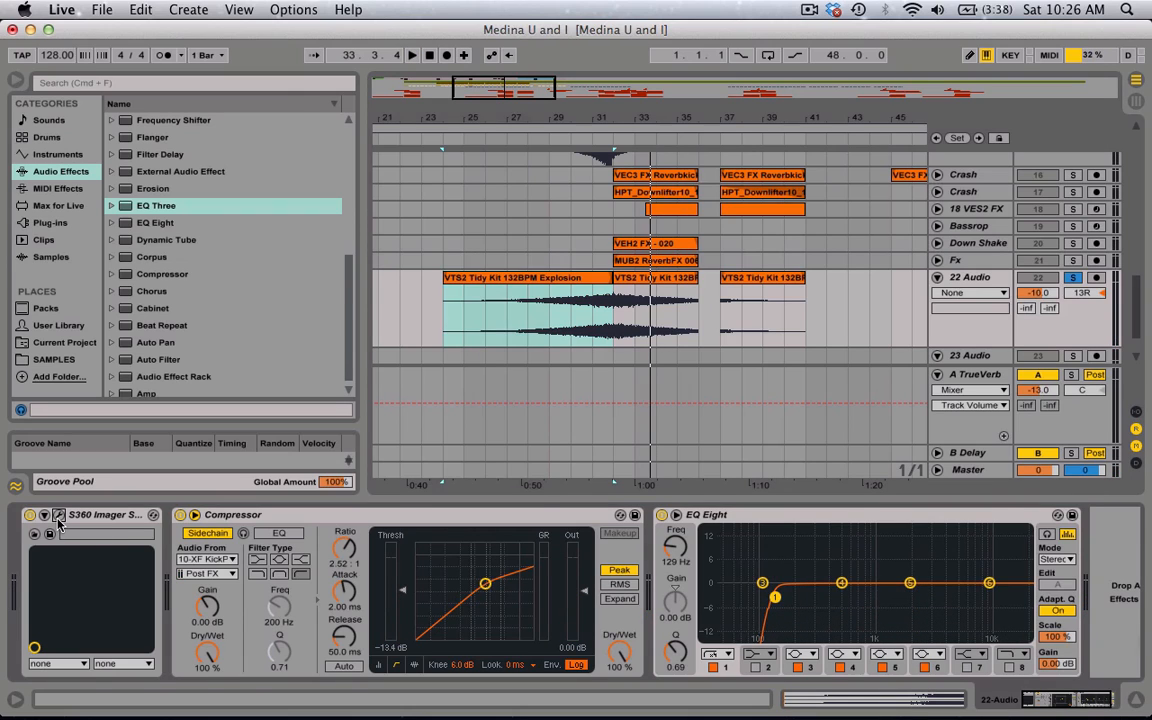
{"action": "left_click", "coordinate": [60, 516]}
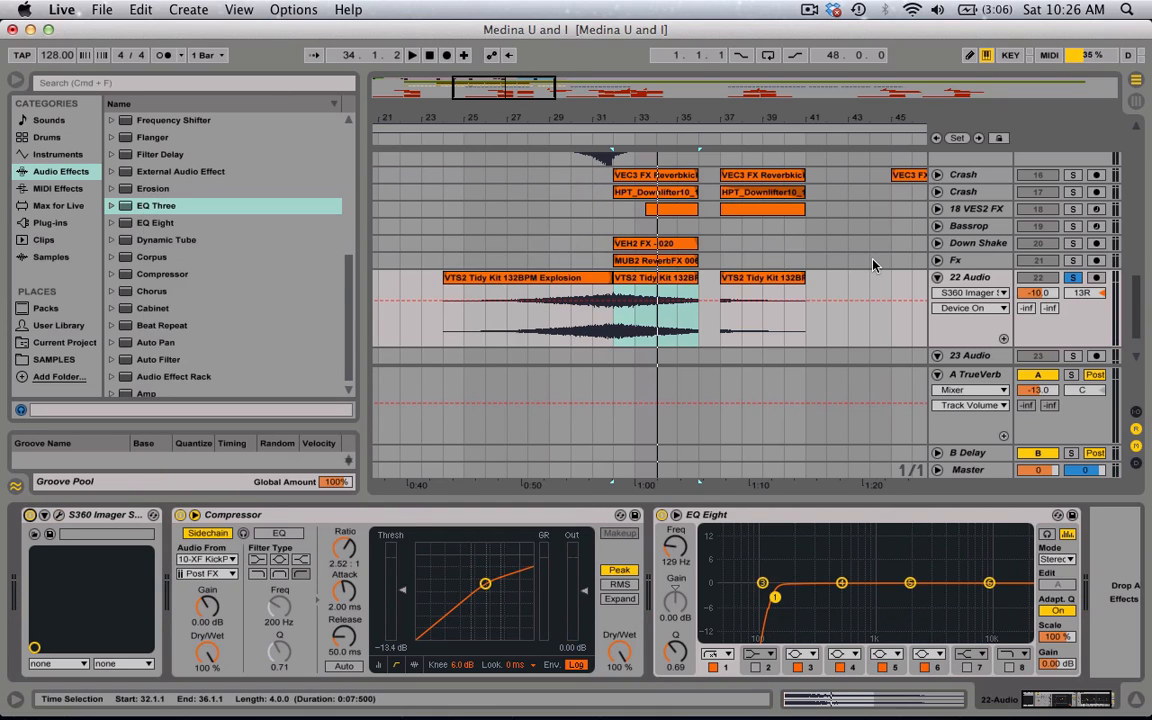
{"action": "mouse_move", "coordinate": [778, 292]}
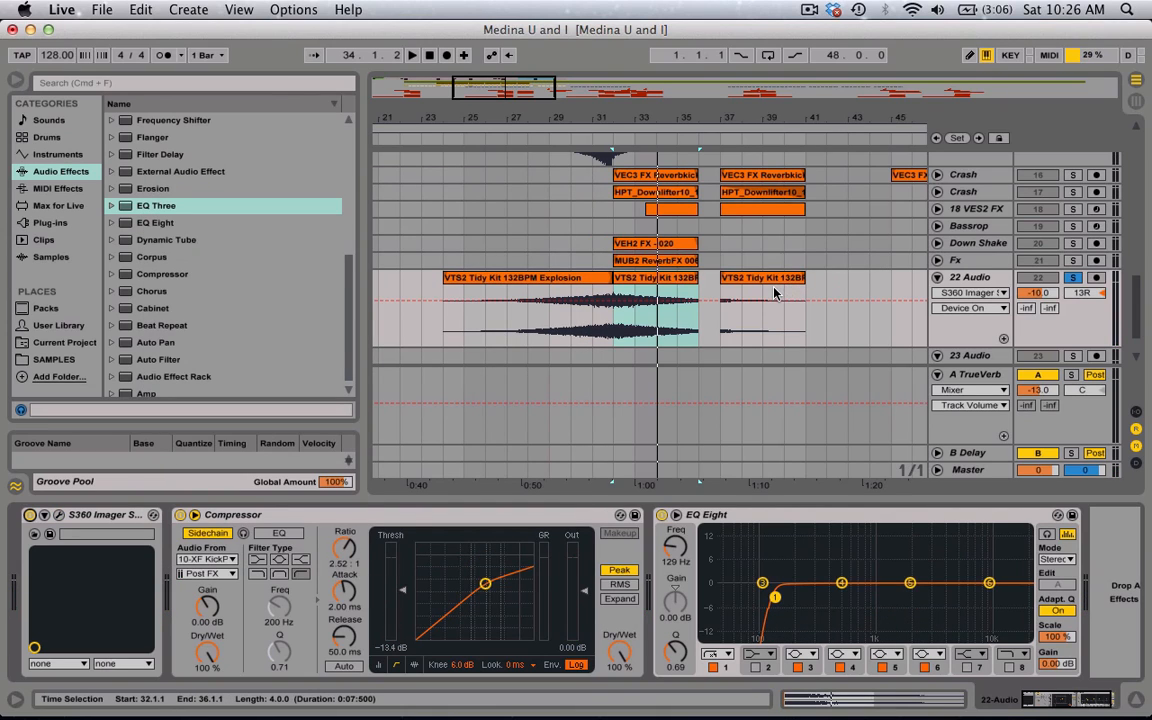
{"action": "mouse_move", "coordinate": [918, 272]}
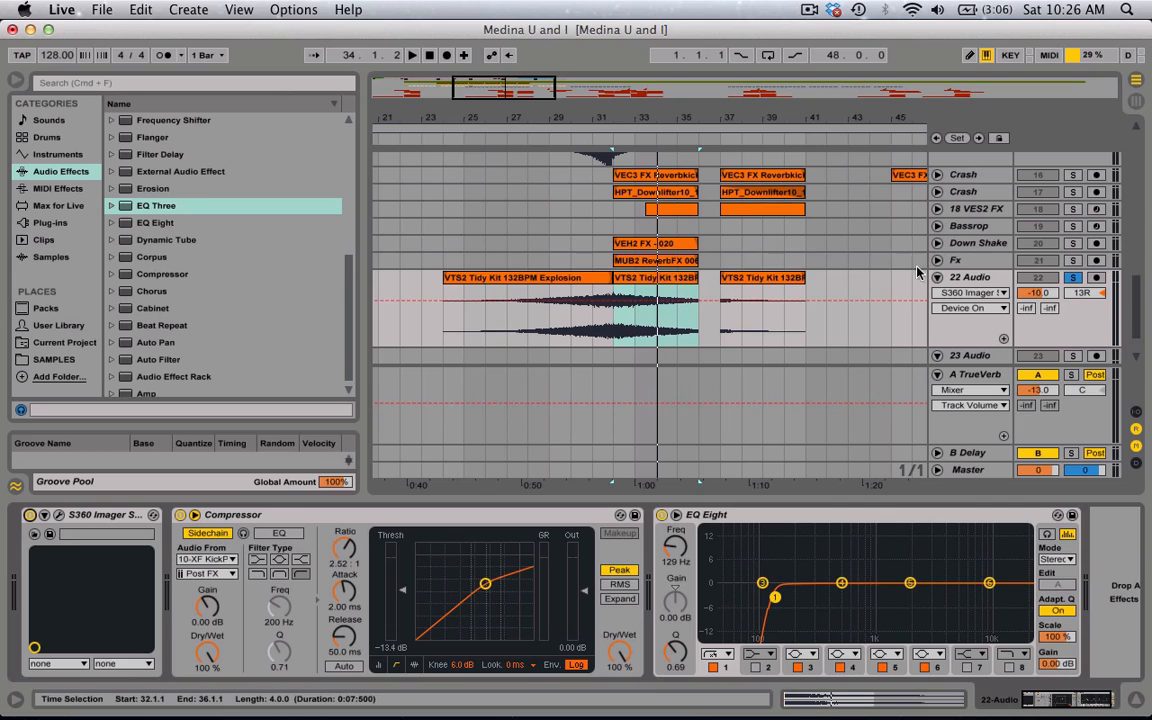